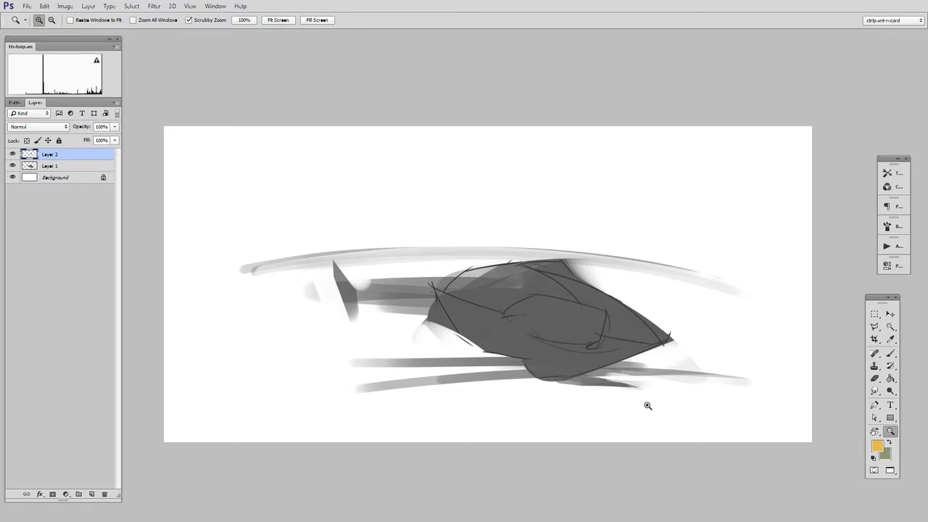
{"action": "mouse_move", "coordinate": [638, 441]}
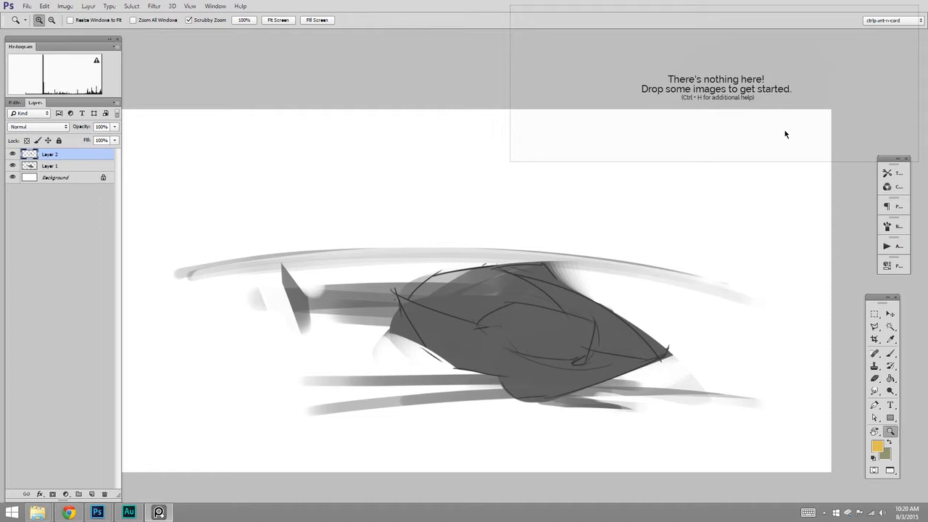
{"action": "mouse_move", "coordinate": [792, 125]}
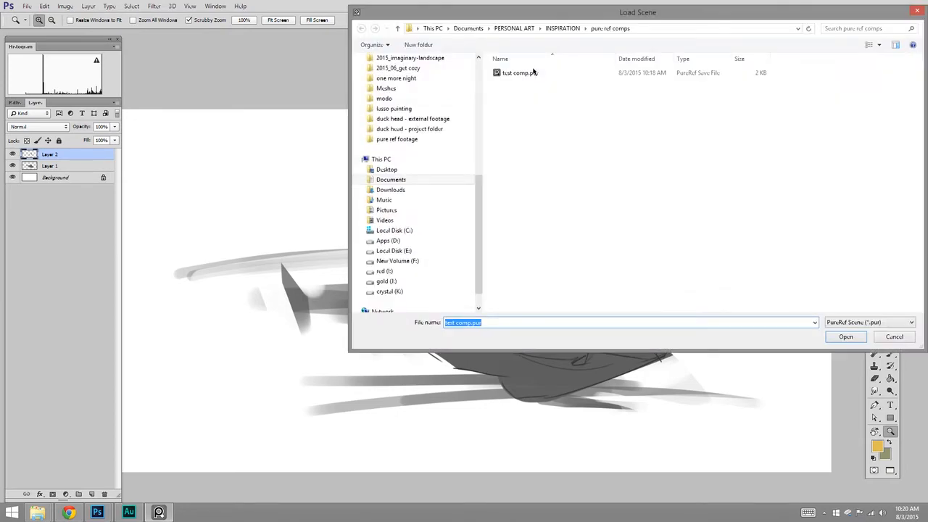
Load the tut comp.pur scene, bringing the spaceship, walker mech and orange helicopter references onto the board.
{"action": "left_click", "coordinate": [844, 336]}
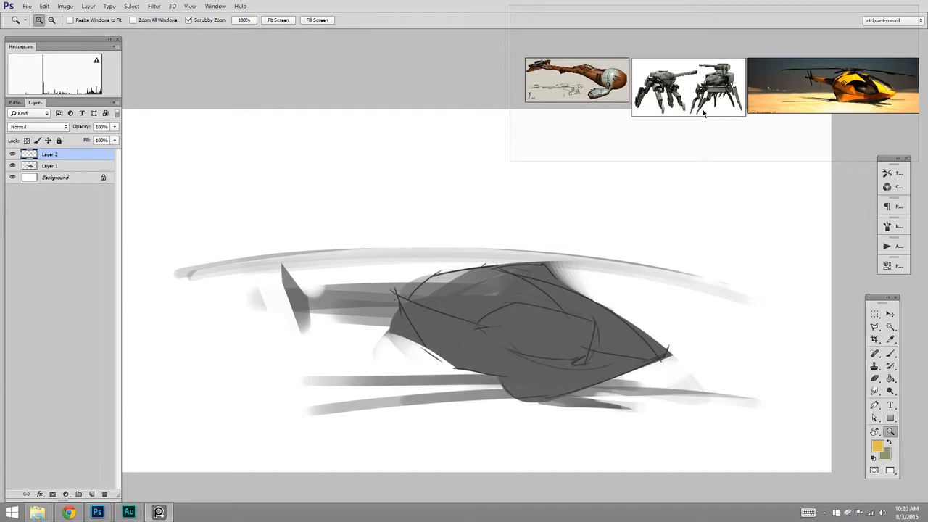
{"action": "mouse_move", "coordinate": [782, 103]}
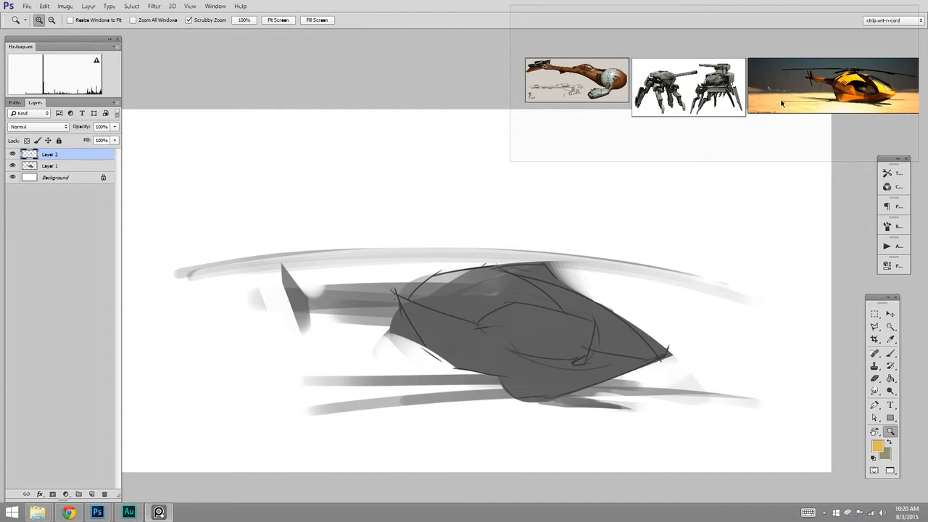
Zoom the board so the walker mechs and orange helicopter fill it over the full-screen sketch.
{"action": "left_click", "coordinate": [832, 86]}
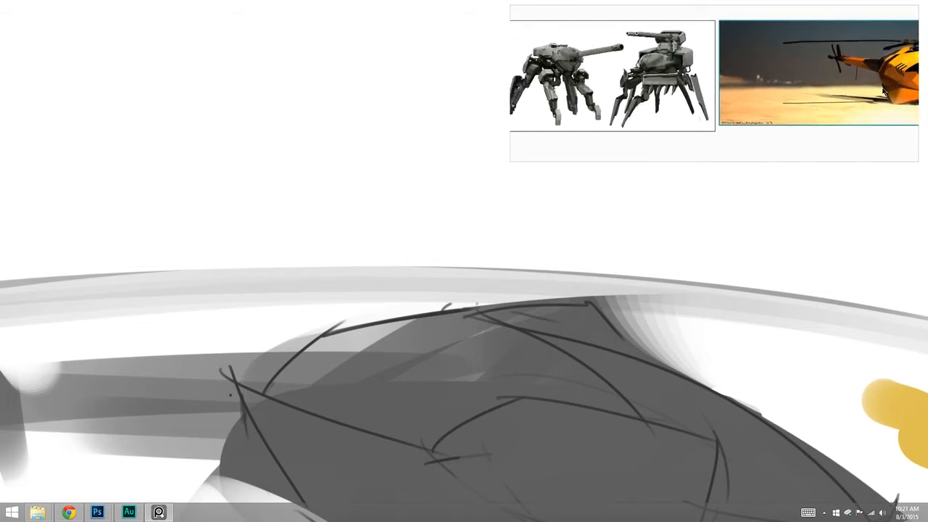
{"action": "mouse_move", "coordinate": [753, 264]}
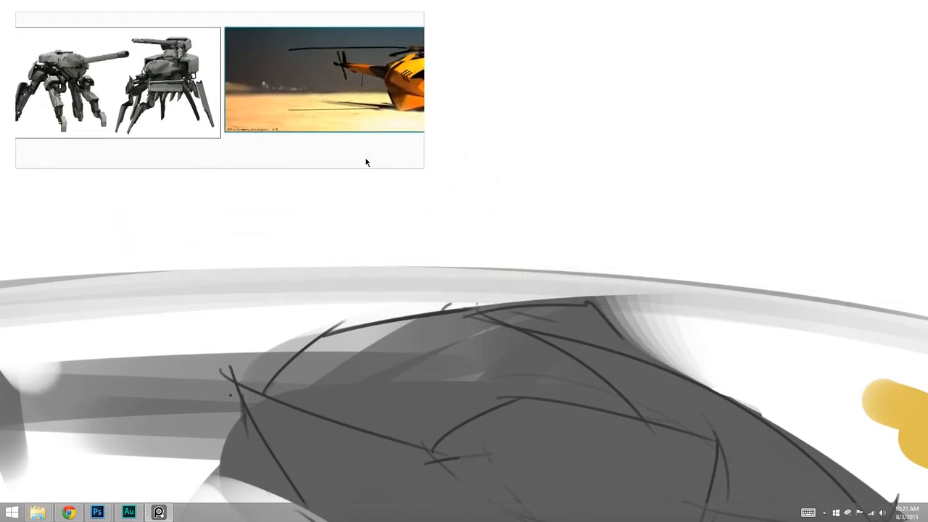
{"action": "mouse_move", "coordinate": [551, 371]}
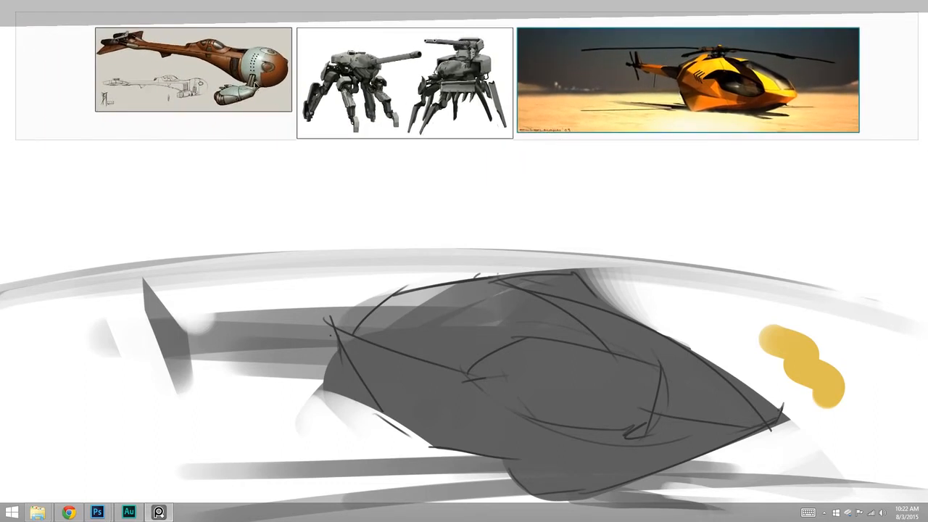
Reposition the PureRef window toward the top of the screen to lay the references side by side.
{"action": "left_click", "coordinate": [192, 70]}
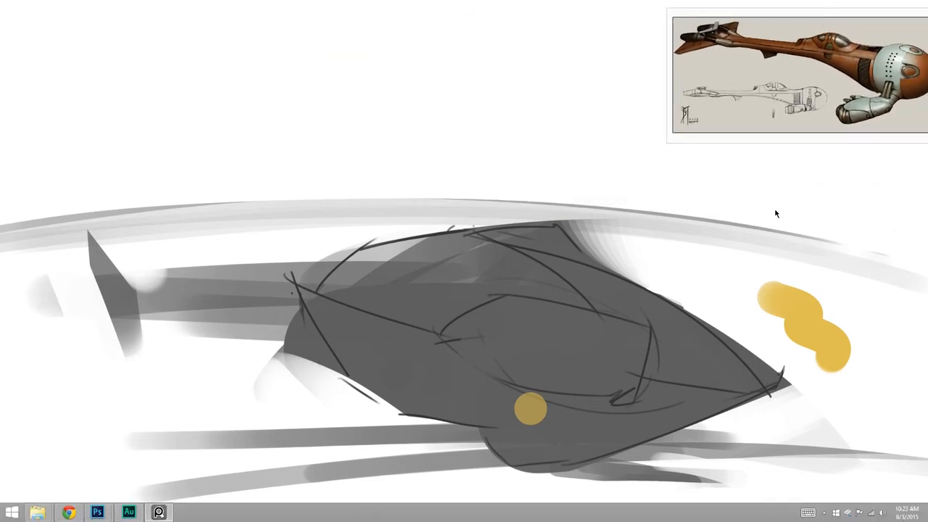
Nudge the small top-right reference window slightly left above the yellow-marked sketch.
{"action": "left_click_drag", "start_coordinate": [798, 7], "coordinate": [757, 20]}
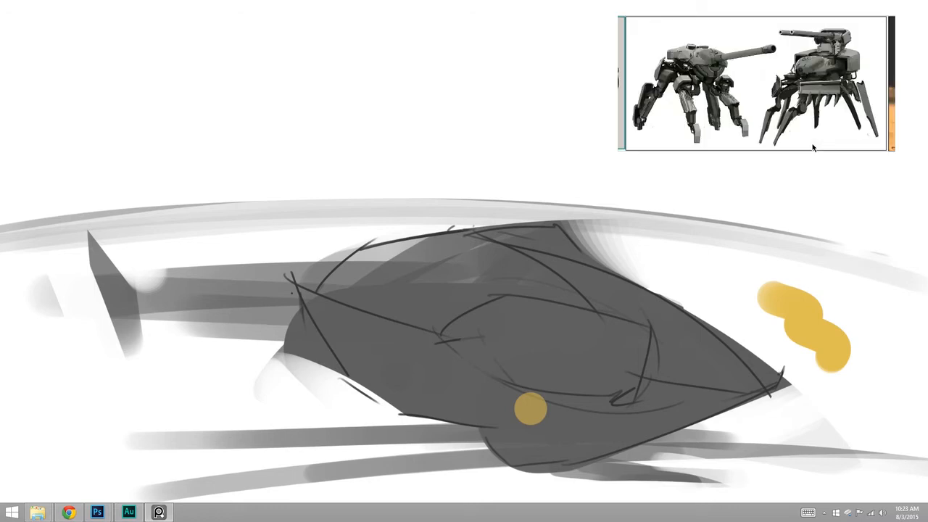
{"action": "mouse_move", "coordinate": [867, 144]}
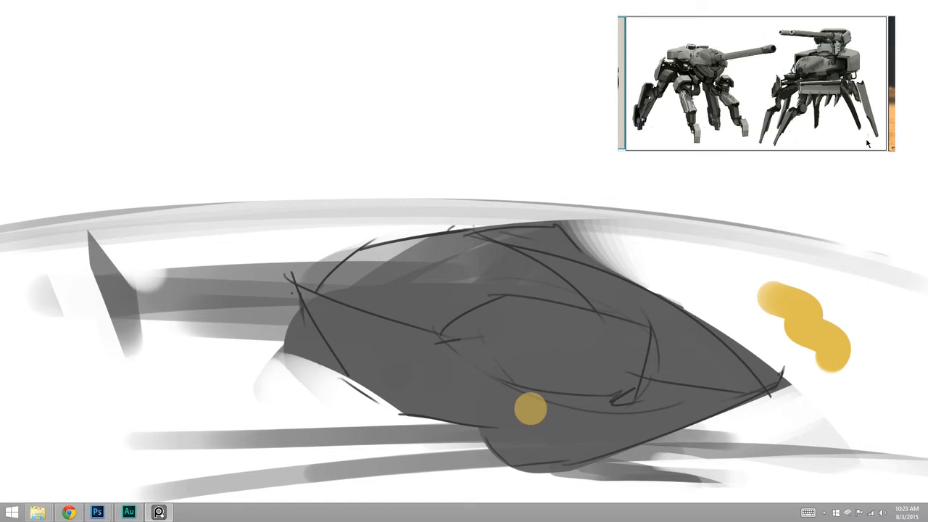
{"action": "mouse_move", "coordinate": [742, 181]}
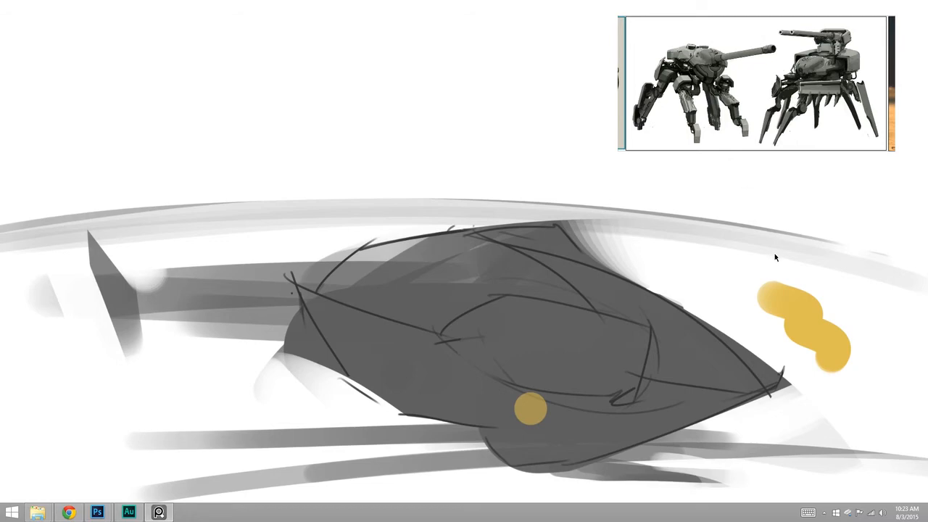
{"action": "mouse_move", "coordinate": [772, 258]}
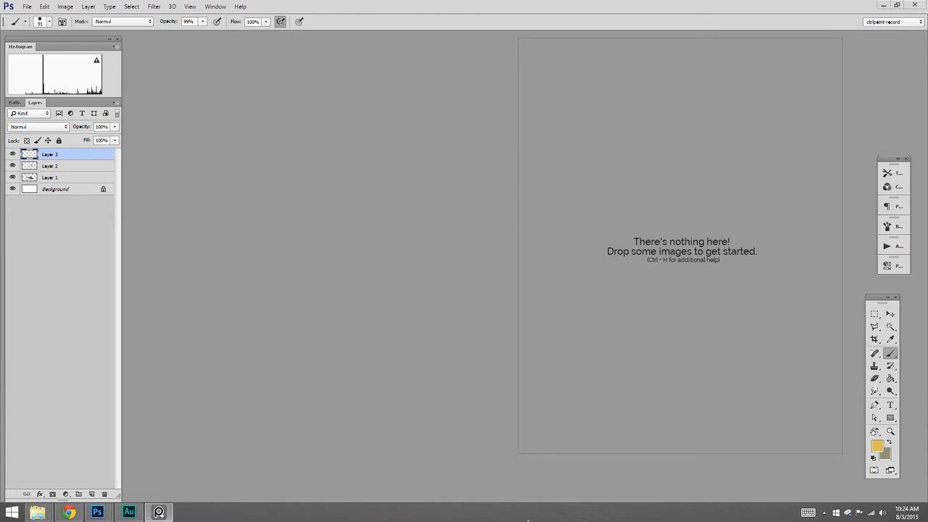
{"action": "mouse_move", "coordinate": [38, 513]}
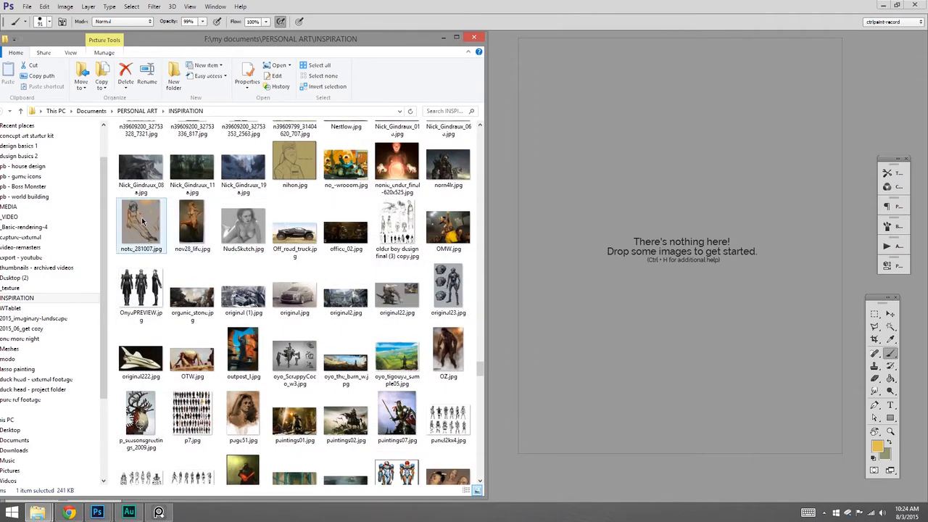
Scroll down the INSPIRATION folder to reach more images for the batch selection.
{"action": "scroll", "scroll_direction": "down", "scroll_amount": 3}
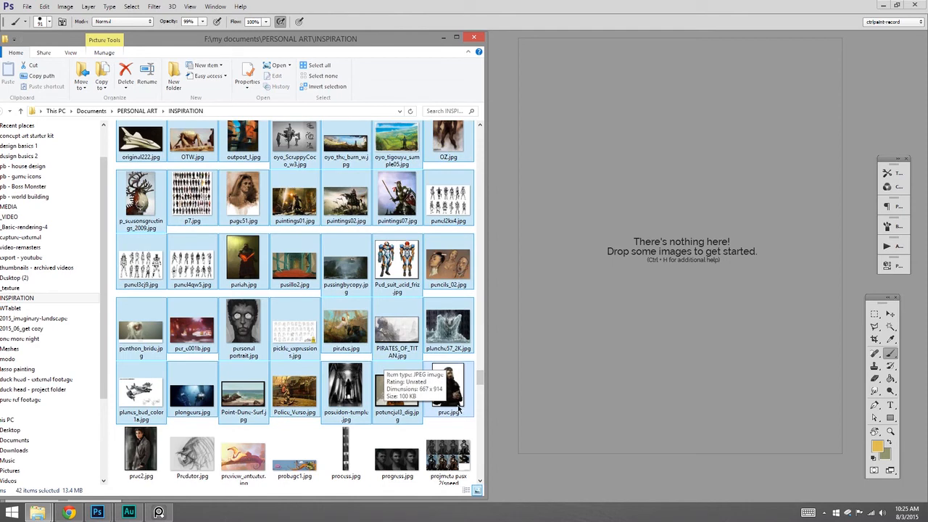
{"action": "mouse_move", "coordinate": [455, 409]}
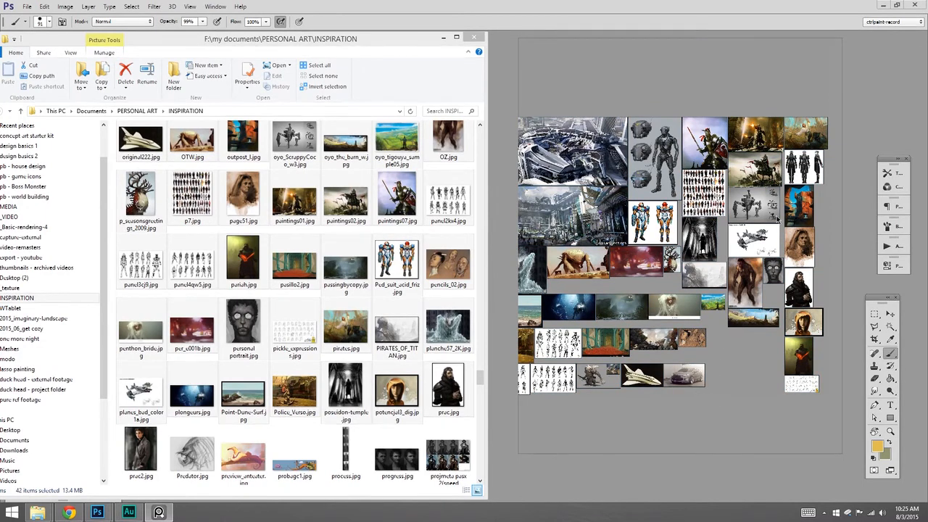
{"action": "mouse_move", "coordinate": [728, 413]}
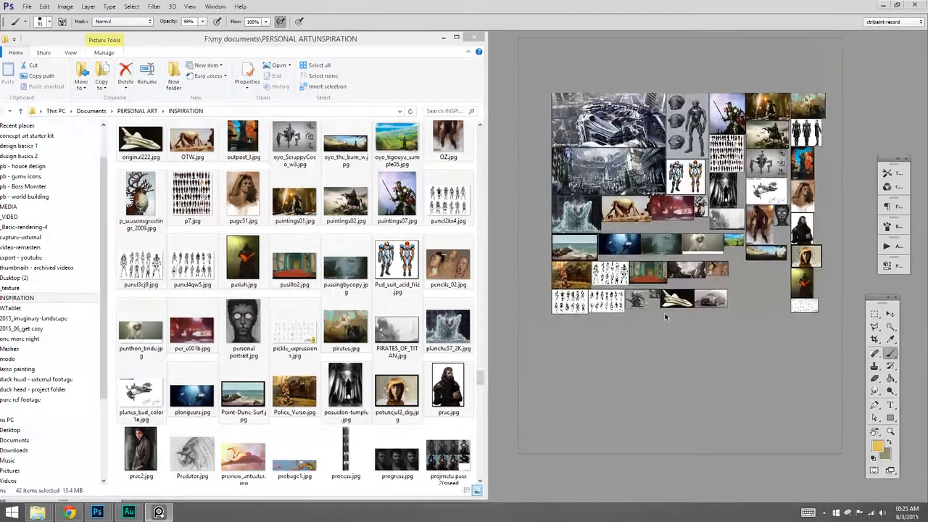
Zoom into the packed grid until the vaulted hall, figure sketches and spaceship show at large size.
{"action": "left_click_drag", "start_coordinate": [550, 261], "coordinate": [737, 316]}
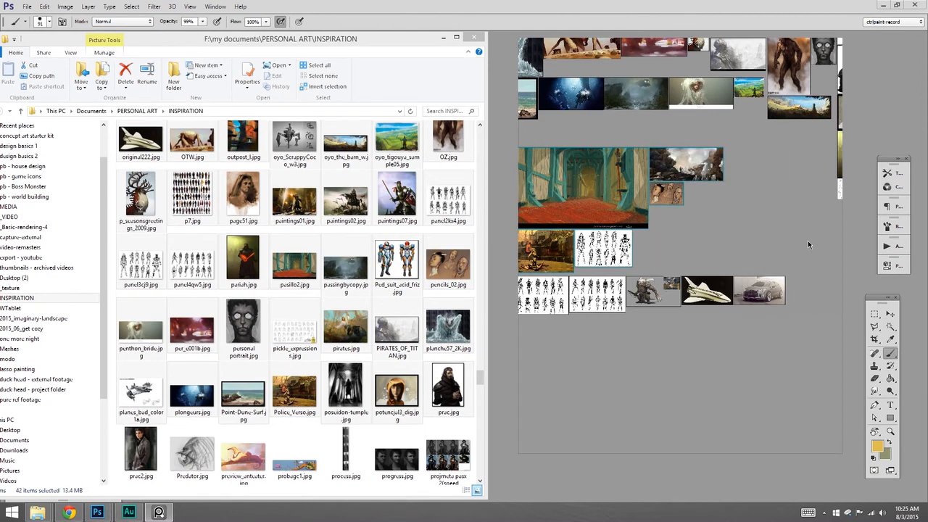
{"action": "mouse_move", "coordinate": [691, 229]}
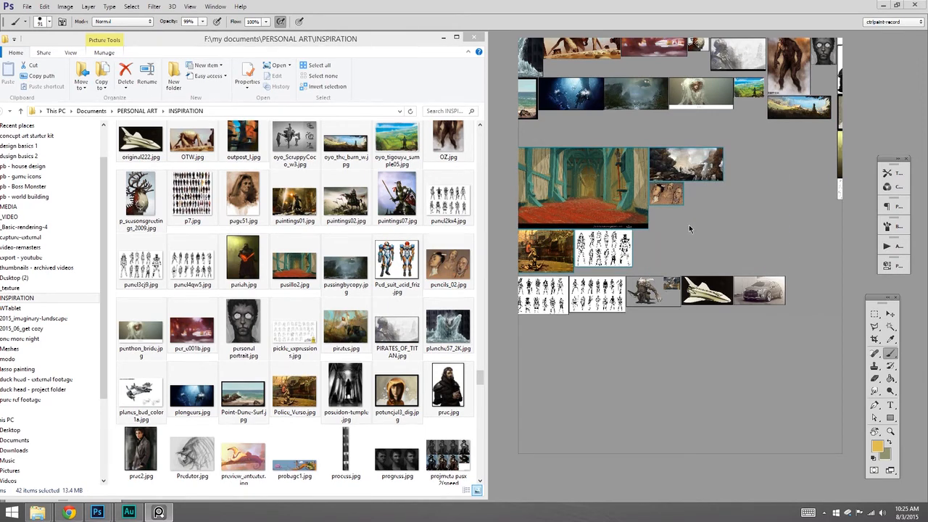